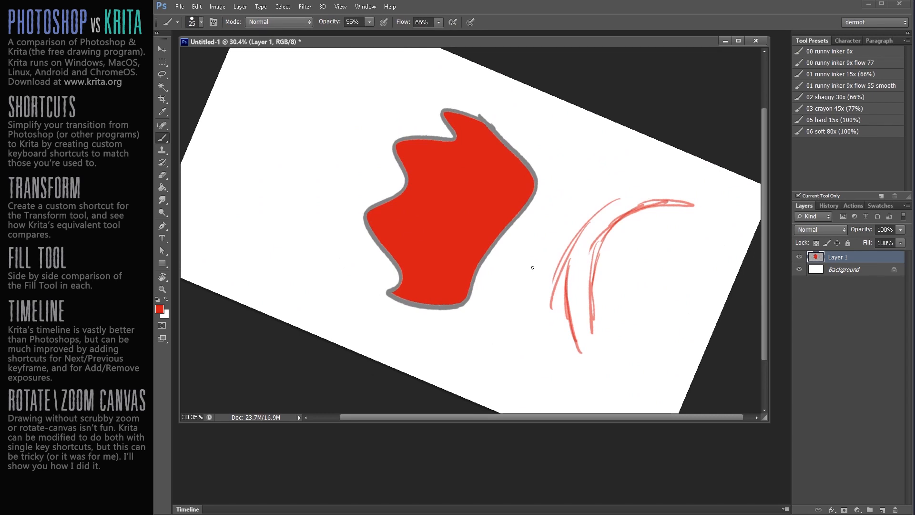
Zoom to about 72% on the red curved strokes and rotate the canvas view
{"action": "left_click", "coordinate": [163, 289]}
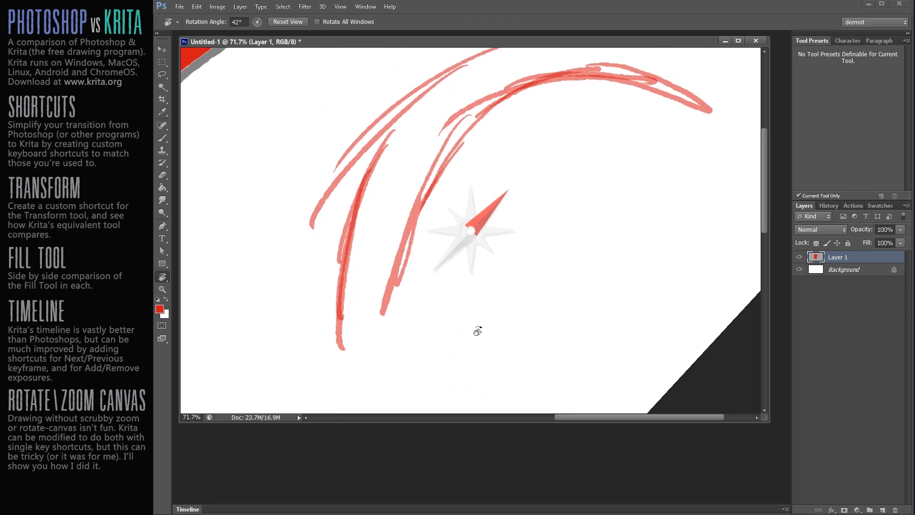
{"action": "left_click", "coordinate": [162, 289]}
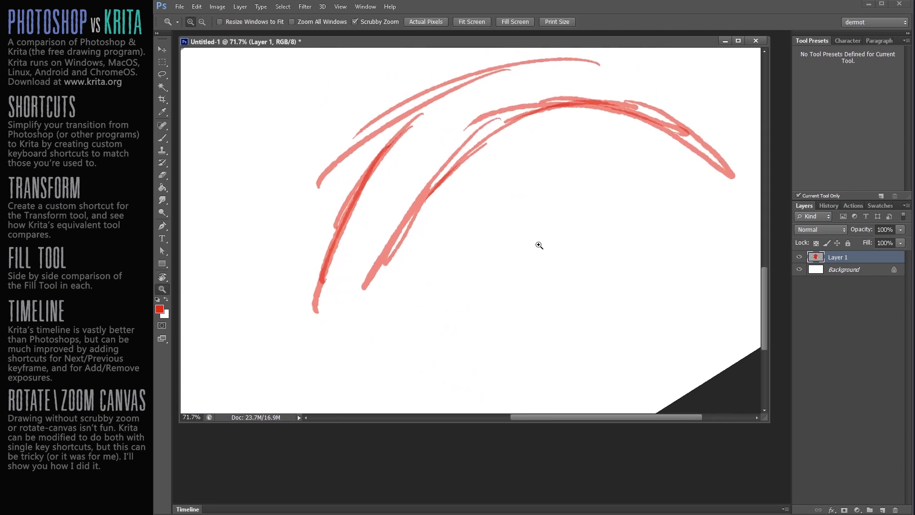